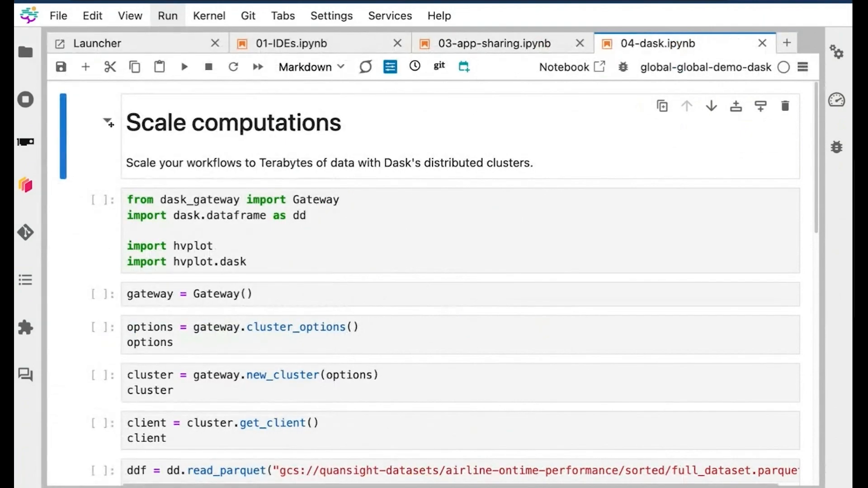
Run the imports, Gateway() and cluster_options() cells from the first code cell
click(305, 215)
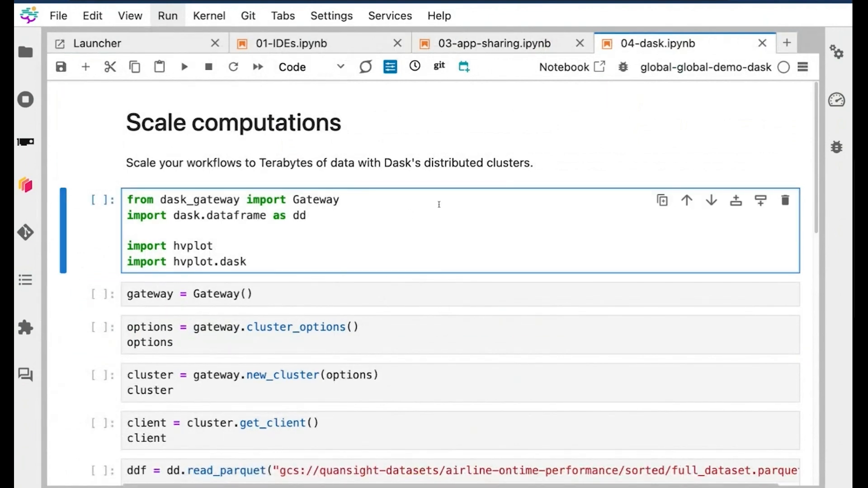
click(184, 66)
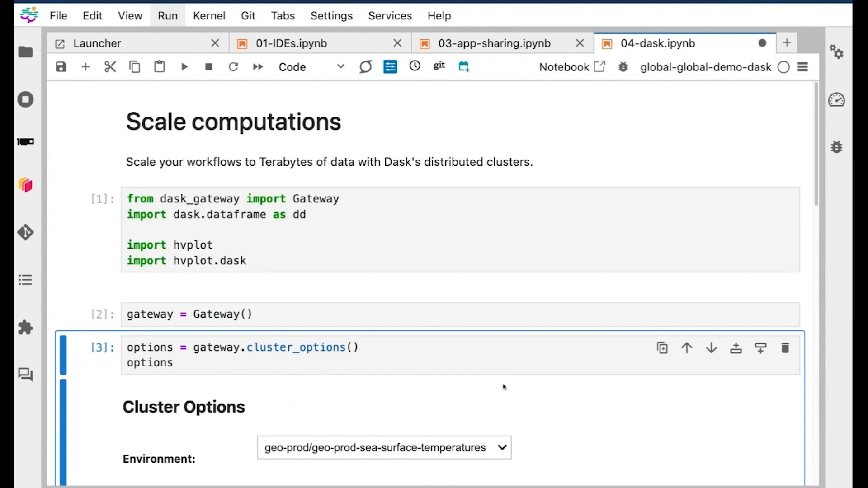
Choose environment global/global-demo-dask and cluster profile Small Worker in Cluster Options
scroll(down, 3)
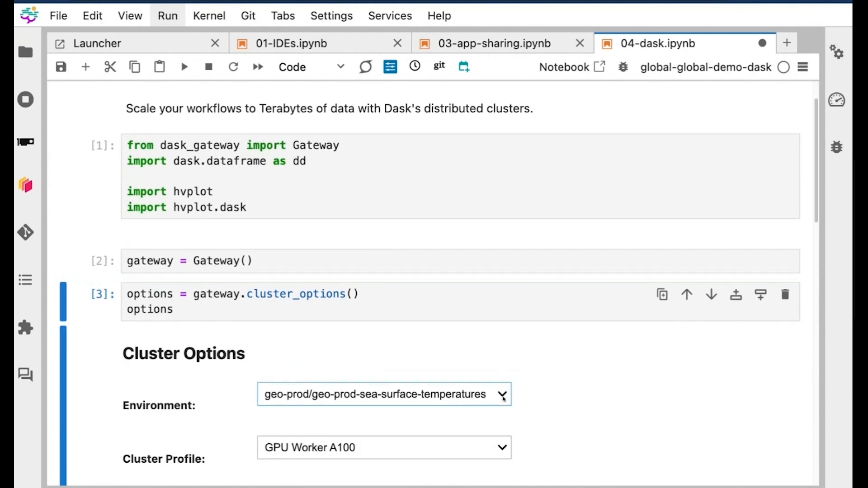
click(383, 394)
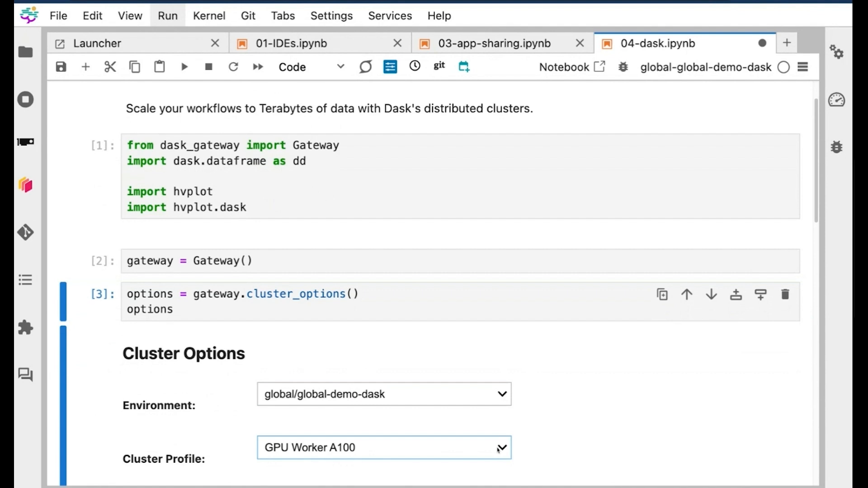
click(384, 447)
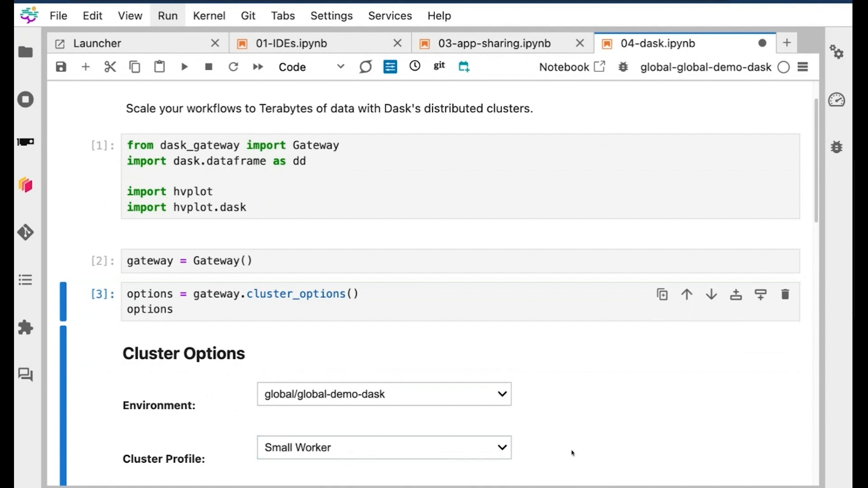
scroll(down, 3)
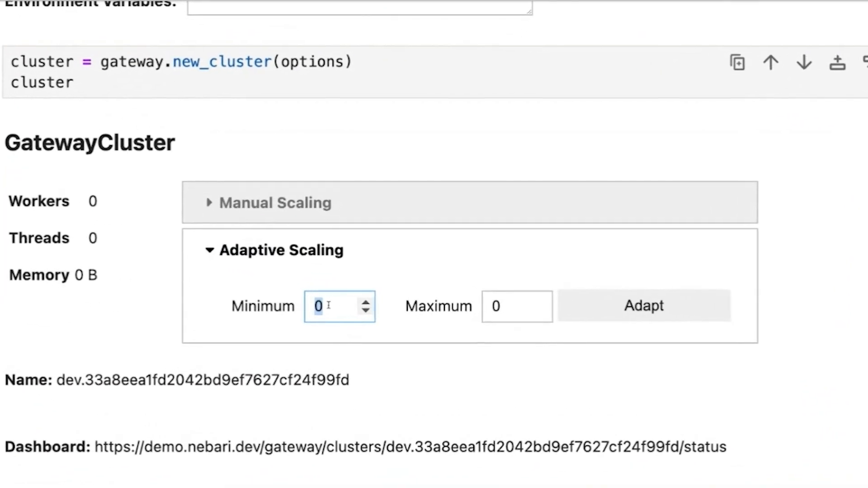
Set the new gateway cluster's adaptive scaling minimum to 5 workers
text(5)
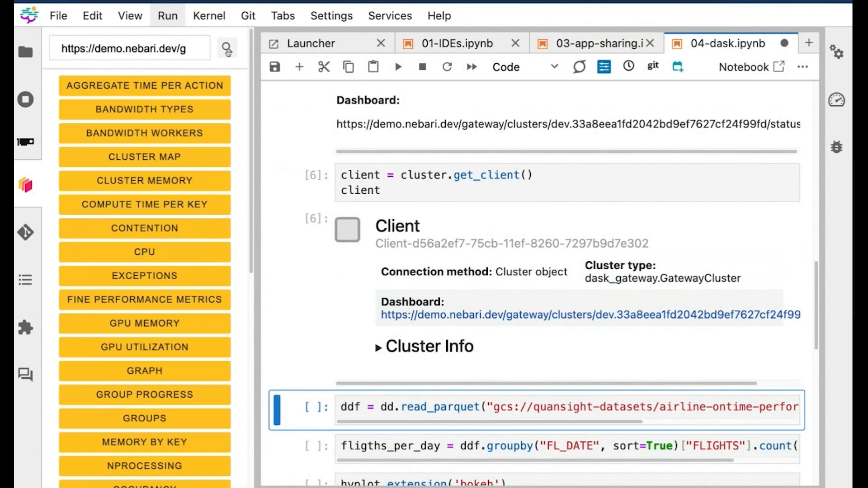
mouse_move(177, 347)
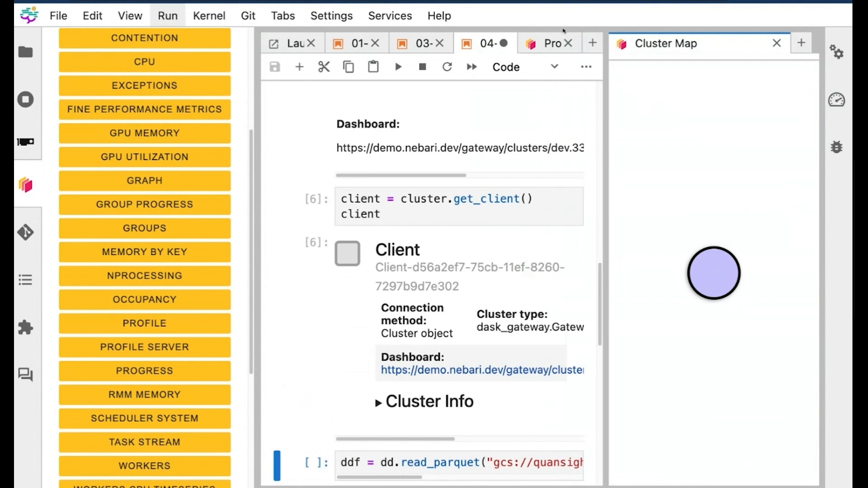
Open the Dask Progress and Cluster Map panels beside the notebook after connecting the client
click(549, 44)
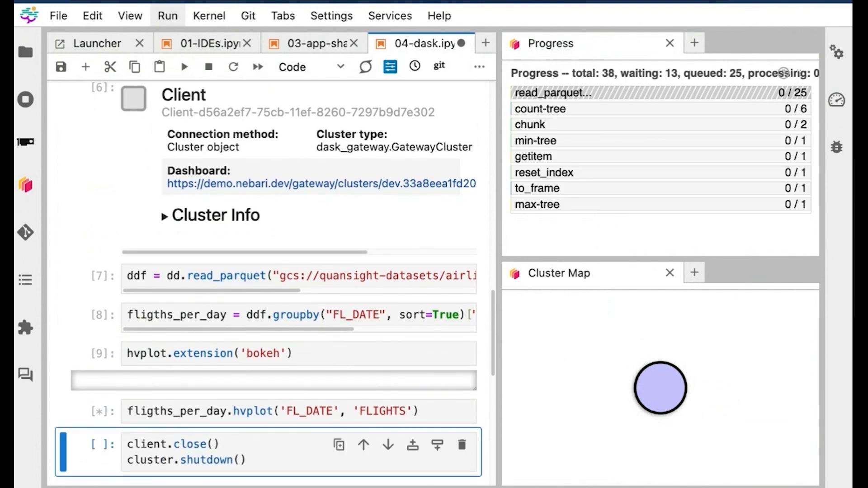
mouse_move(646, 340)
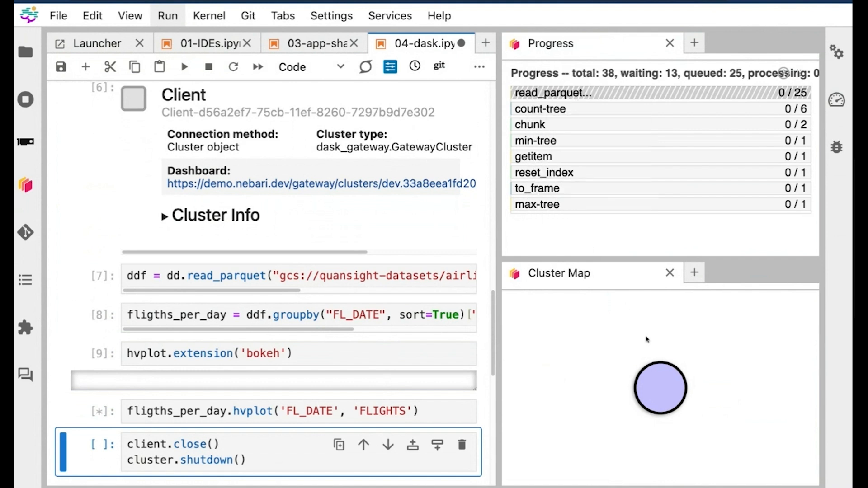
mouse_move(572, 342)
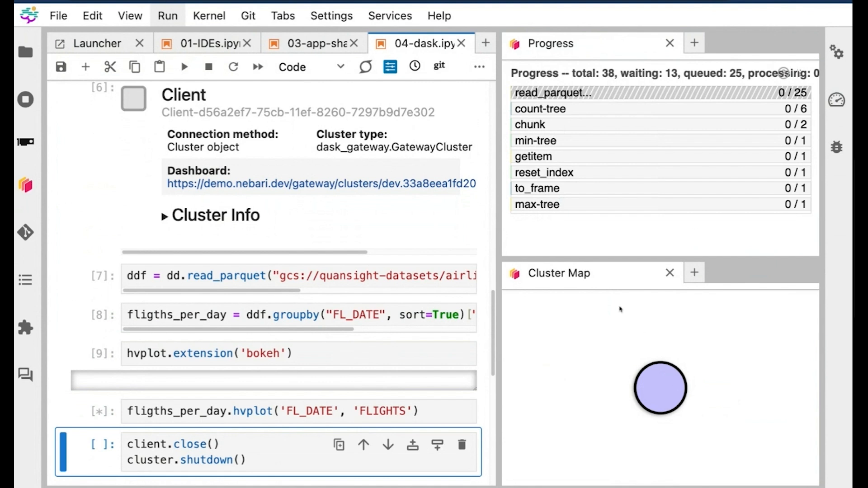
mouse_move(597, 310)
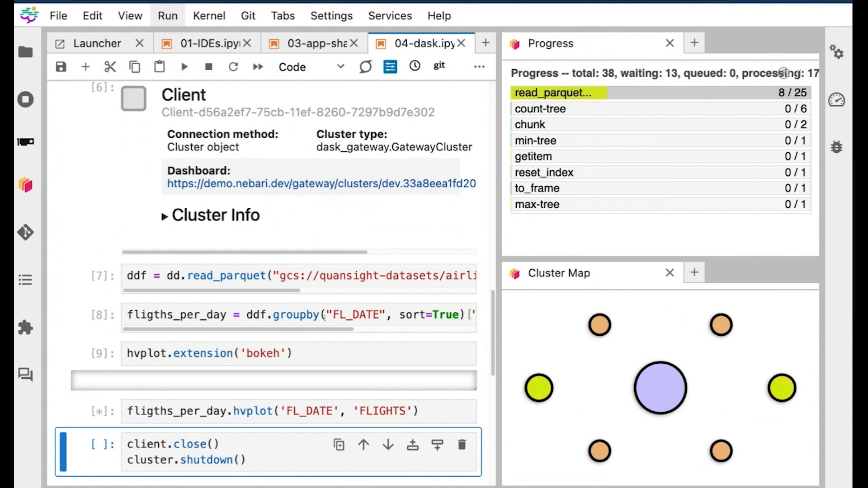
Run the read_parquet, groupby and hvplot cells while watching workers process tasks
scroll(down, 3)
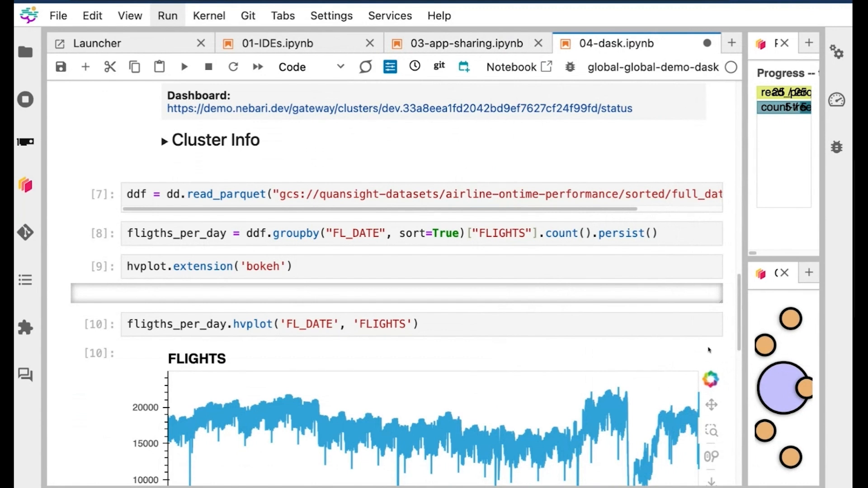
Hover the FLIGHTS per FL_DATE line chart (2003–2022) to read one day's flight count
scroll(down, 3)
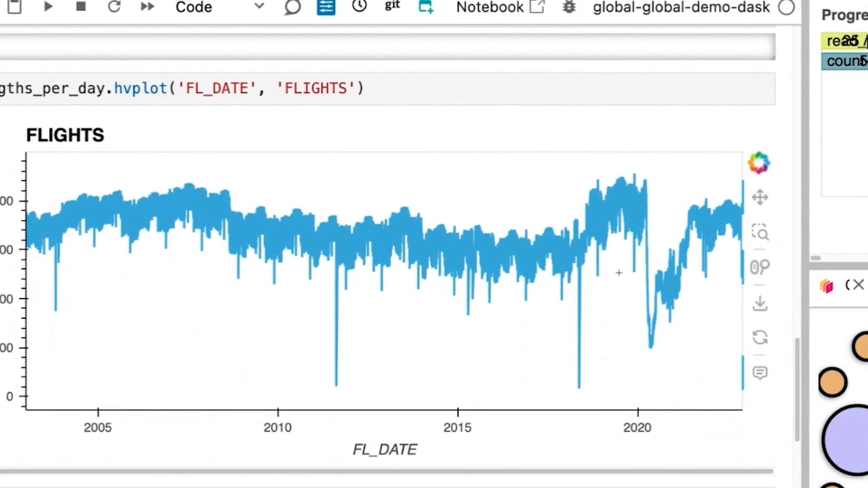
mouse_move(733, 218)
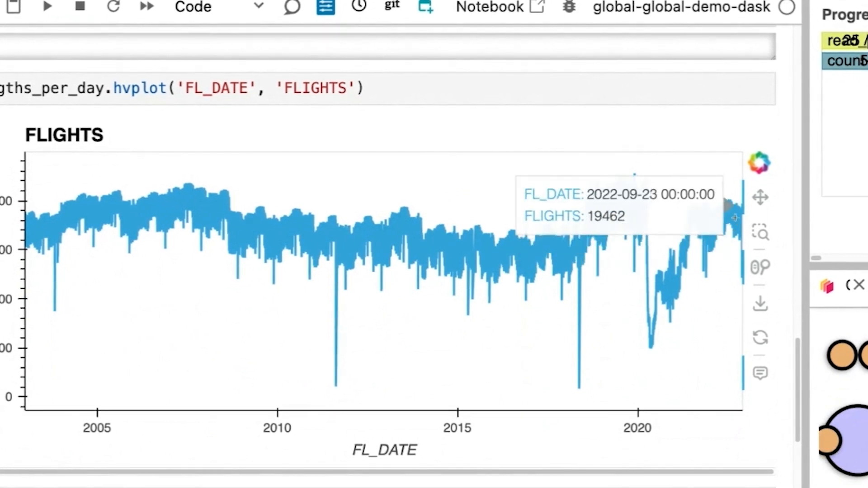